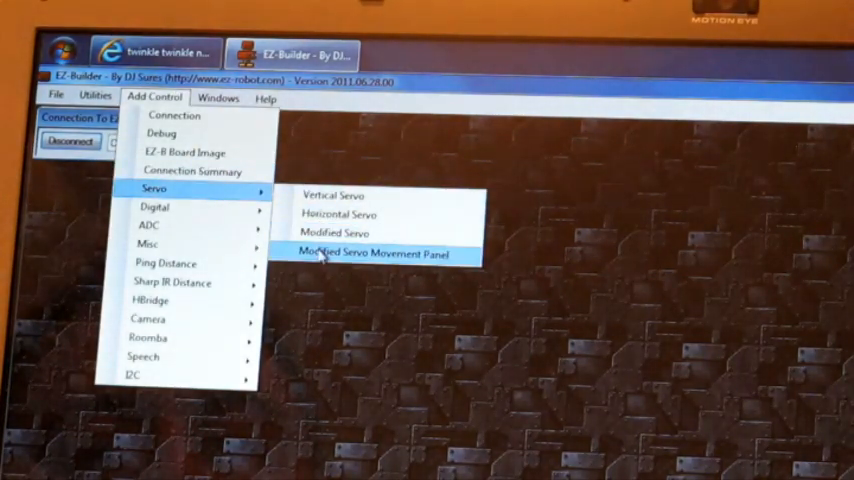
Step: Add a Modified Servo Movement Panel with left wheel servo D0 and right wheel servo D1, saved
click(372, 252)
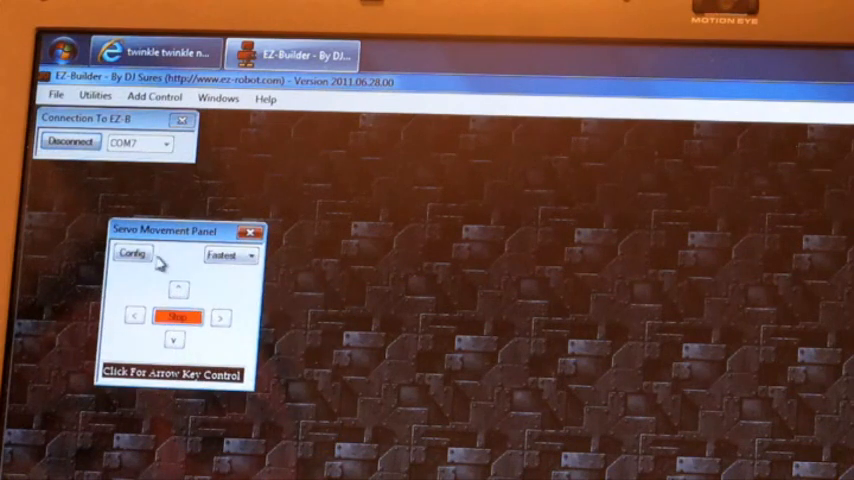
click(132, 254)
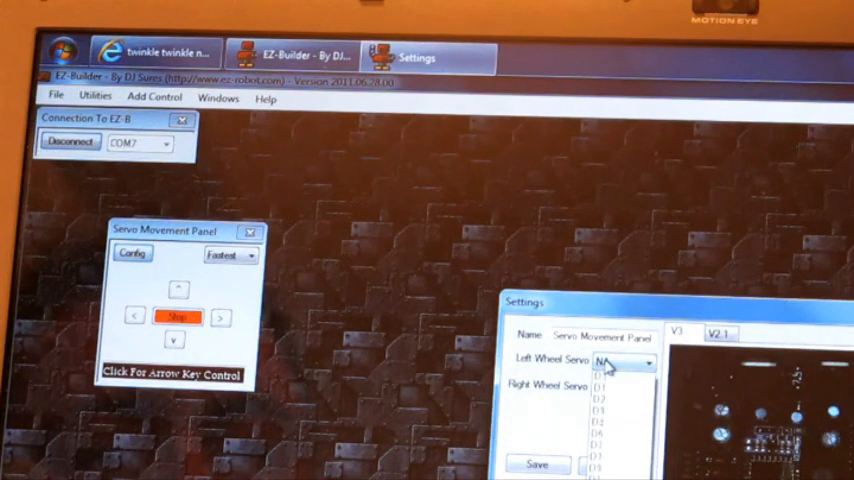
click(604, 376)
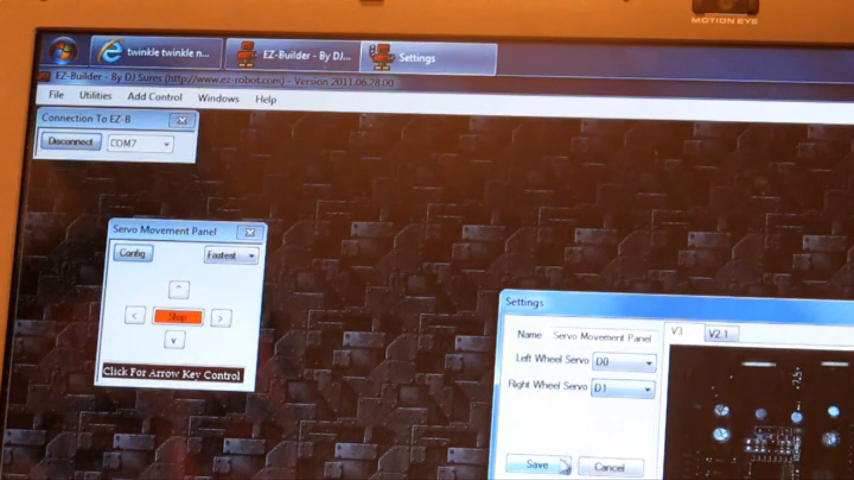
click(154, 96)
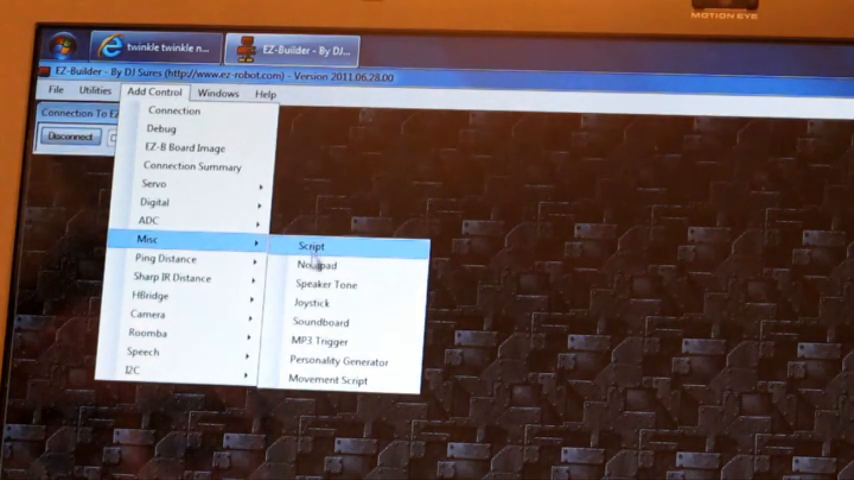
Step: Add a Joystick control from Add Control > Misc to the project
click(320, 302)
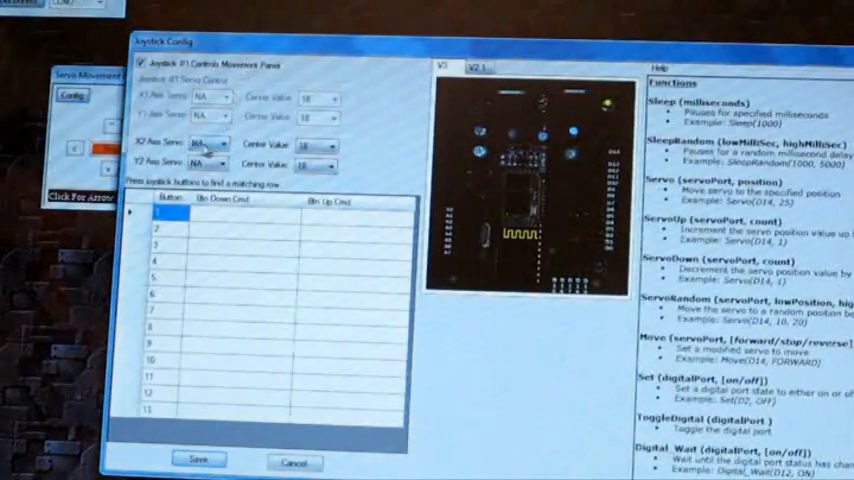
Step: Assign servo D9 to the joystick's X2 axis in Joystick Config
click(220, 144)
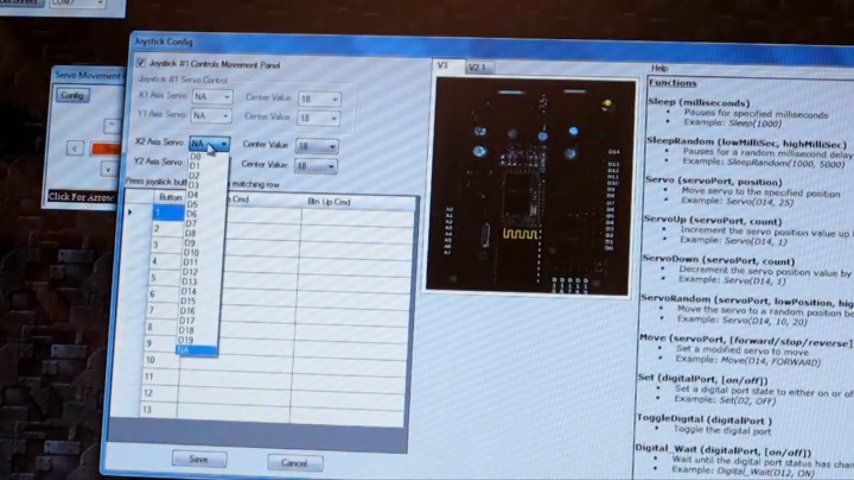
click(196, 152)
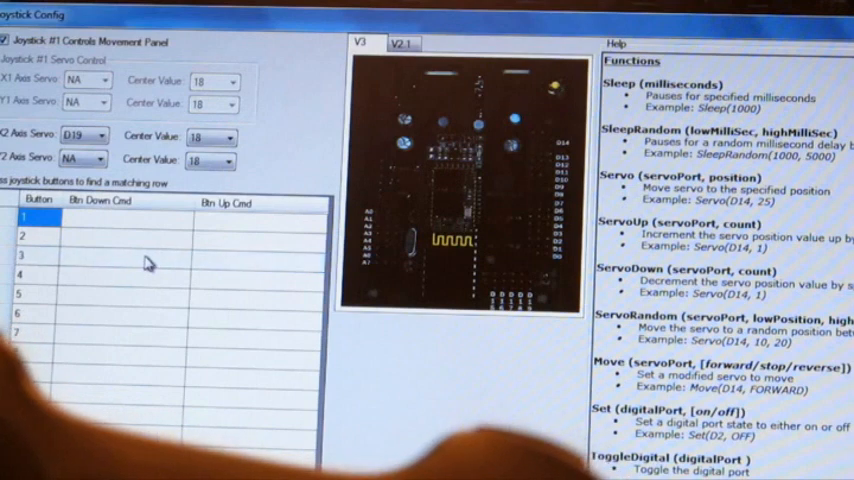
click(150, 278)
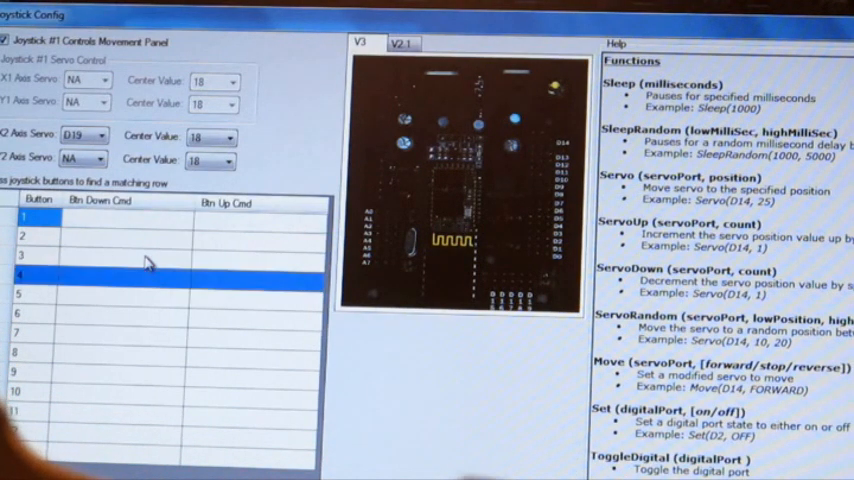